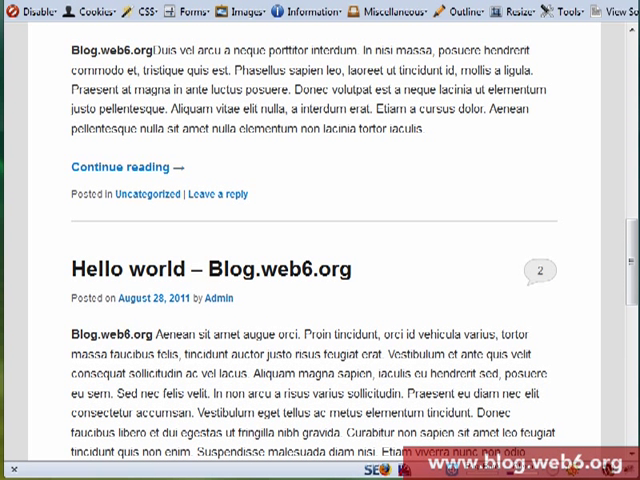
{"action": "mouse_move", "coordinate": [436, 276]}
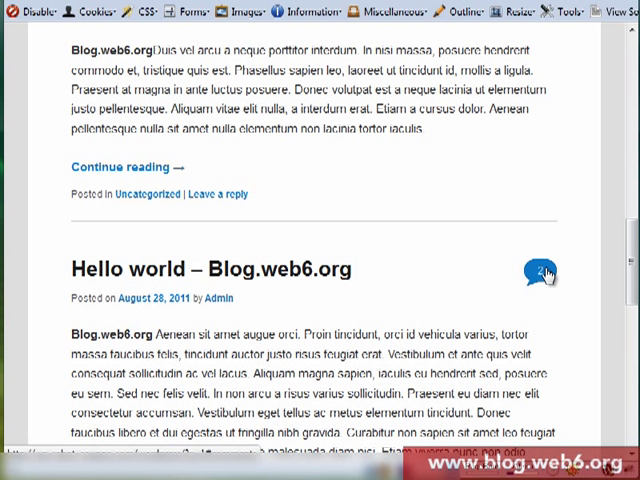
{"action": "mouse_move", "coordinate": [588, 288]}
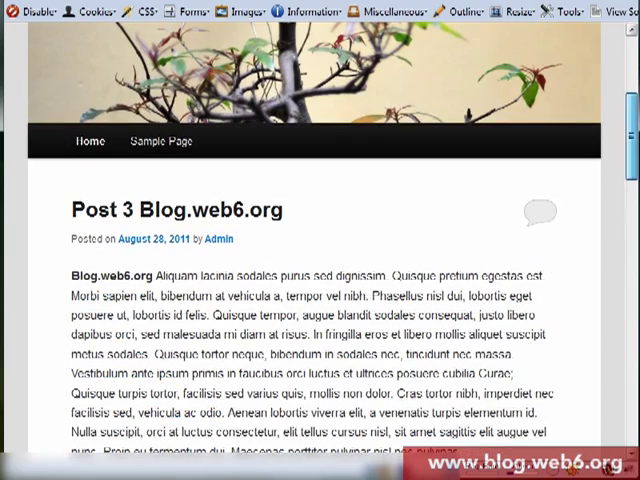
- Navigate into the wp-content folder to reach the site's themes directory
{"action": "scroll", "scroll_direction": "down", "scroll_amount": 3}
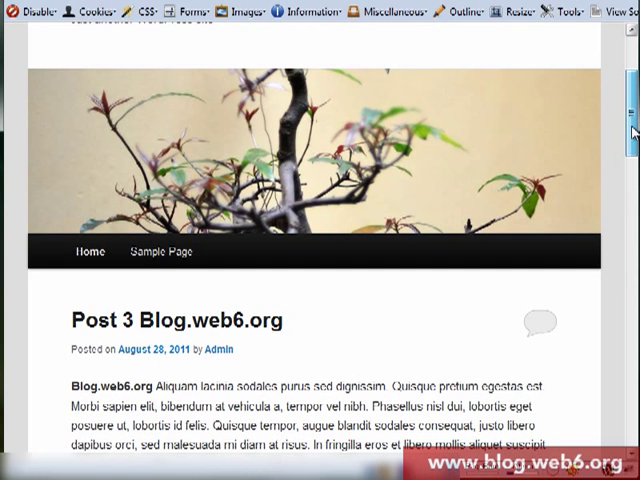
{"action": "scroll", "scroll_direction": "down", "scroll_amount": 3}
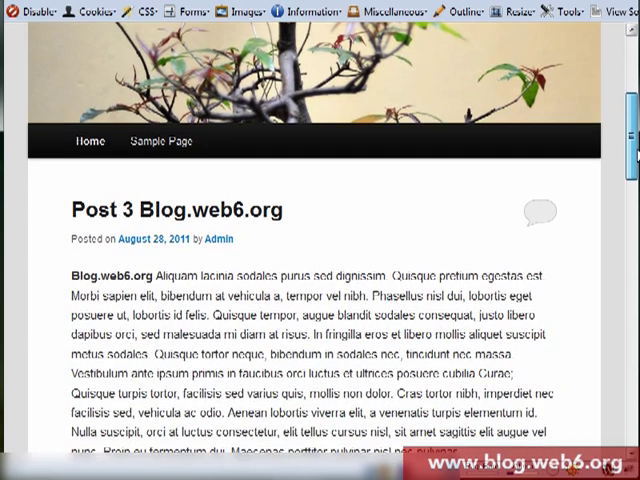
{"action": "scroll", "scroll_direction": "down", "scroll_amount": 3}
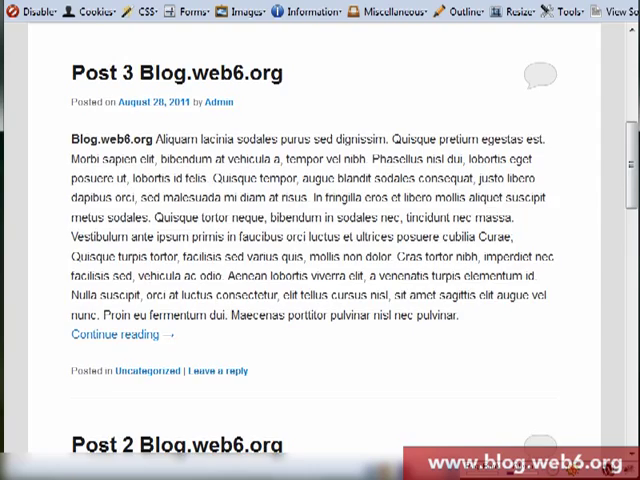
{"action": "scroll", "scroll_direction": "down", "scroll_amount": 3}
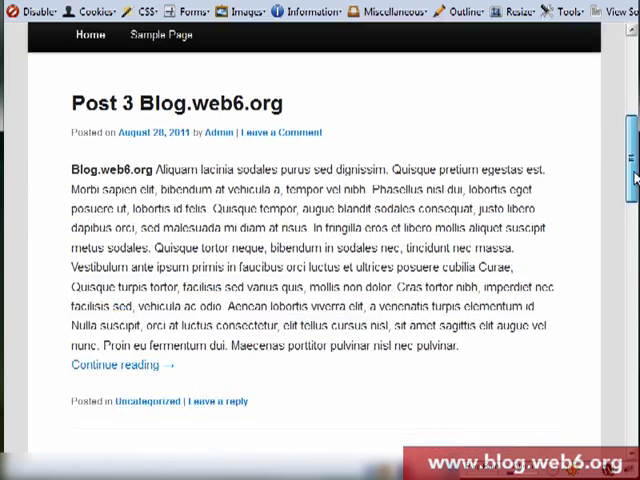
{"action": "scroll", "scroll_direction": "down", "scroll_amount": 3}
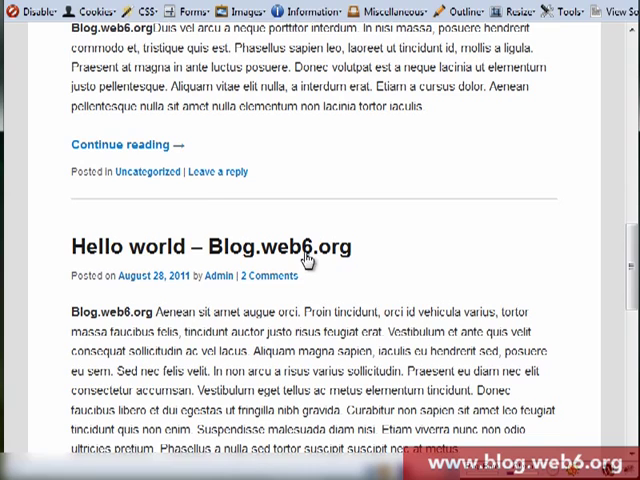
{"action": "scroll", "scroll_direction": "down", "scroll_amount": 3}
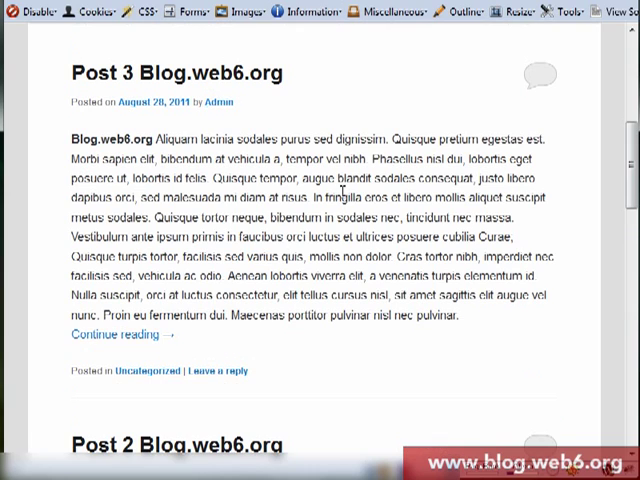
{"action": "scroll", "scroll_direction": "down", "scroll_amount": 3}
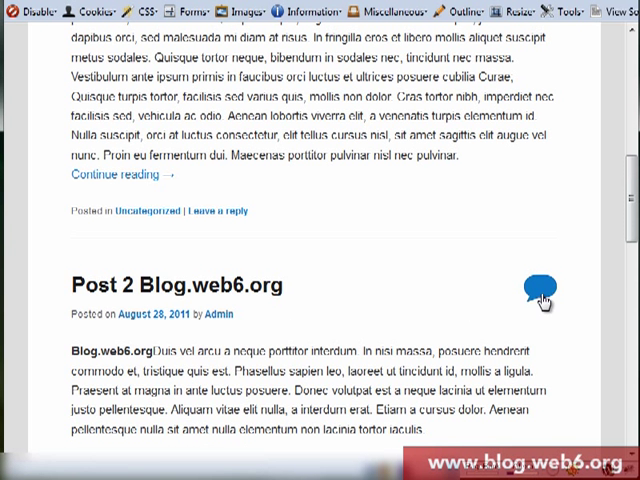
{"action": "scroll", "scroll_direction": "down", "scroll_amount": 3}
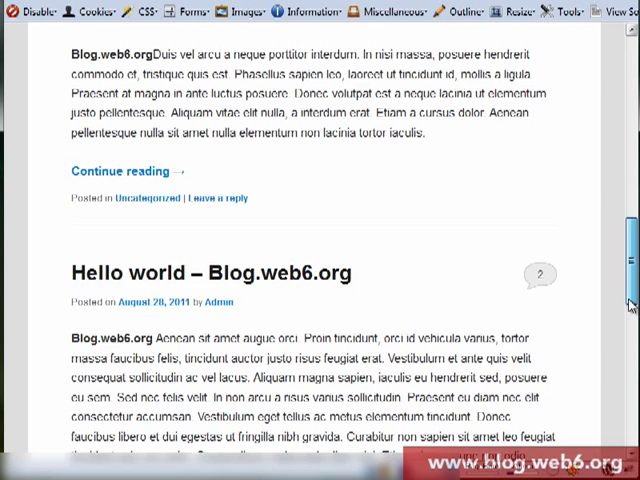
{"action": "scroll", "scroll_direction": "down", "scroll_amount": 3}
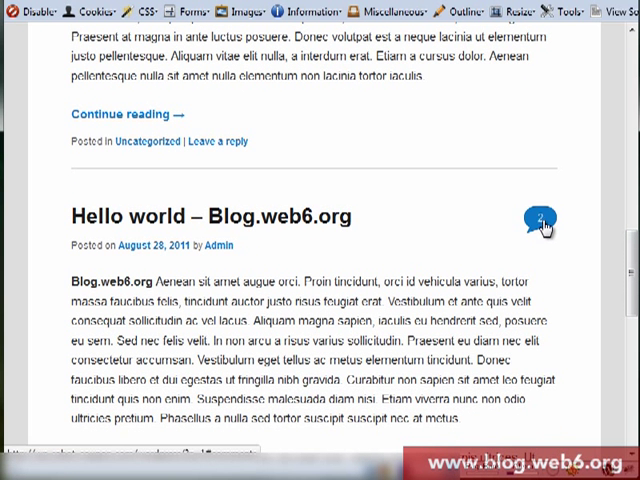
{"action": "scroll", "scroll_direction": "down", "scroll_amount": 3}
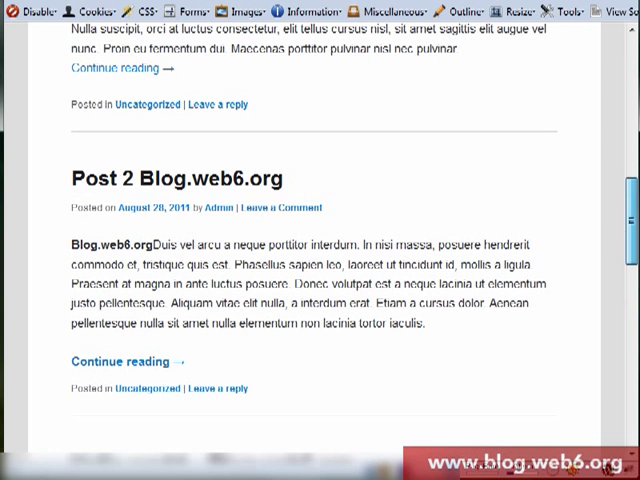
{"action": "mouse_move", "coordinate": [296, 208]}
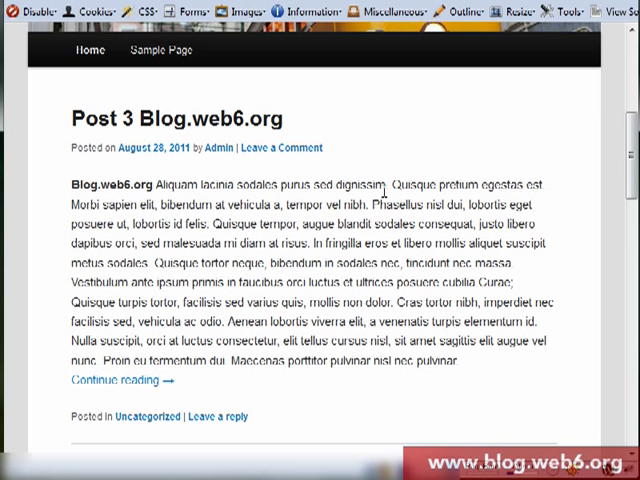
{"action": "mouse_move", "coordinate": [384, 192]}
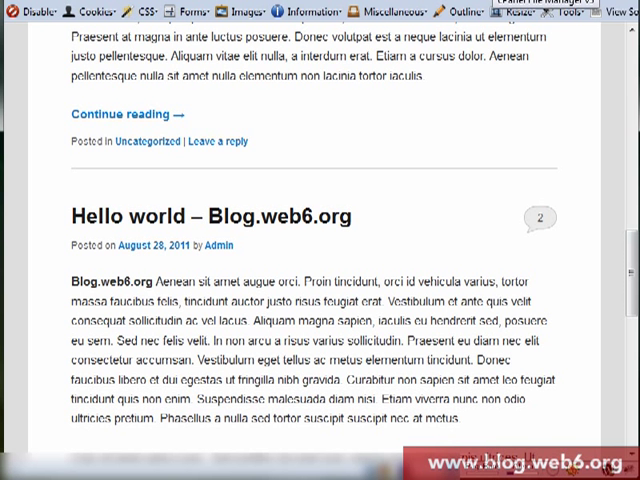
{"action": "mouse_move", "coordinate": [488, 220]}
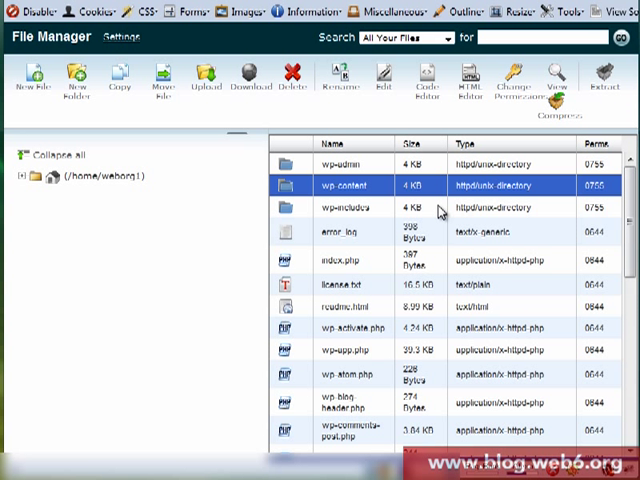
{"action": "mouse_move", "coordinate": [608, 288]}
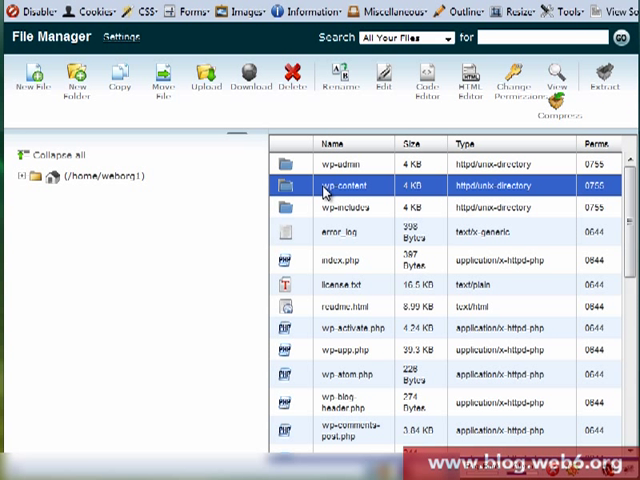
{"action": "double_click", "coordinate": [348, 188]}
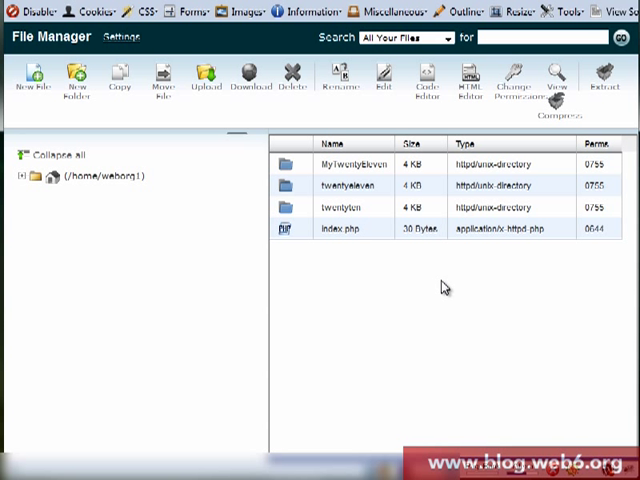
{"action": "mouse_move", "coordinate": [300, 176]}
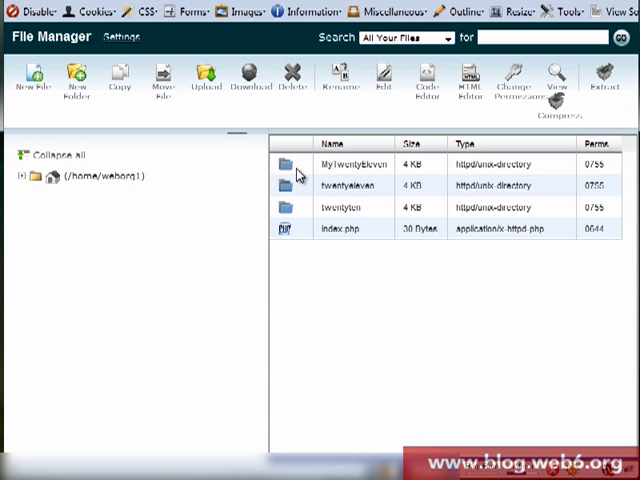
{"action": "mouse_move", "coordinate": [390, 176]}
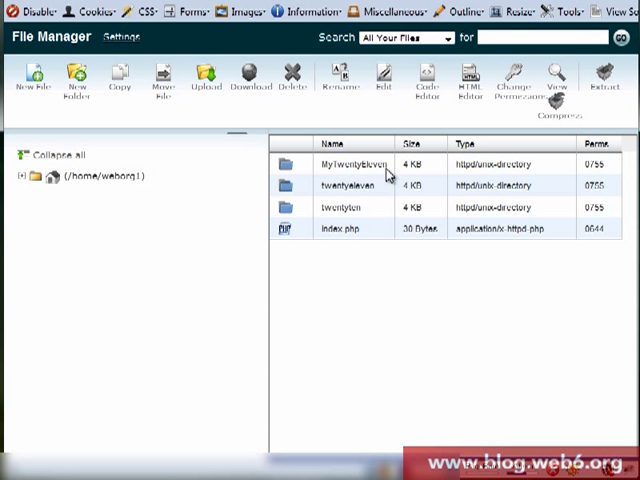
{"action": "mouse_move", "coordinate": [360, 186]}
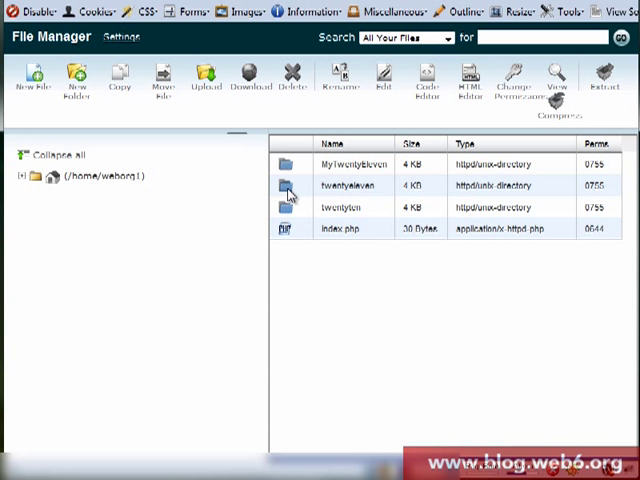
{"action": "double_click", "coordinate": [340, 184]}
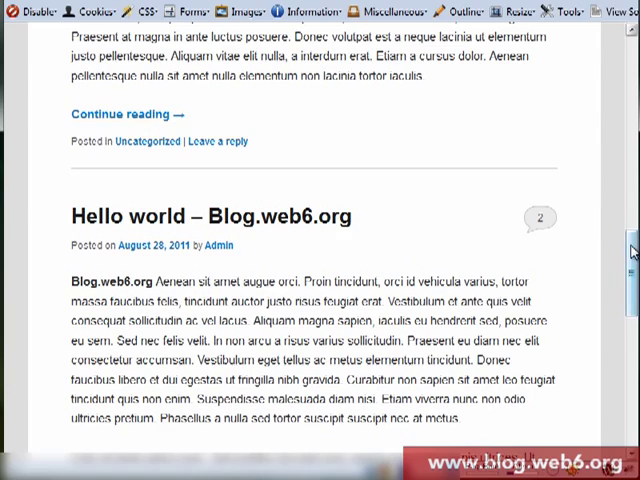
{"action": "scroll", "scroll_direction": "up", "scroll_amount": 3}
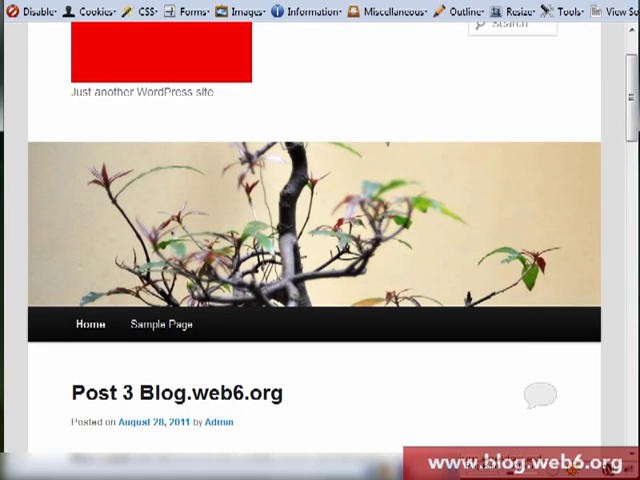
{"action": "scroll", "scroll_direction": "down", "scroll_amount": 3}
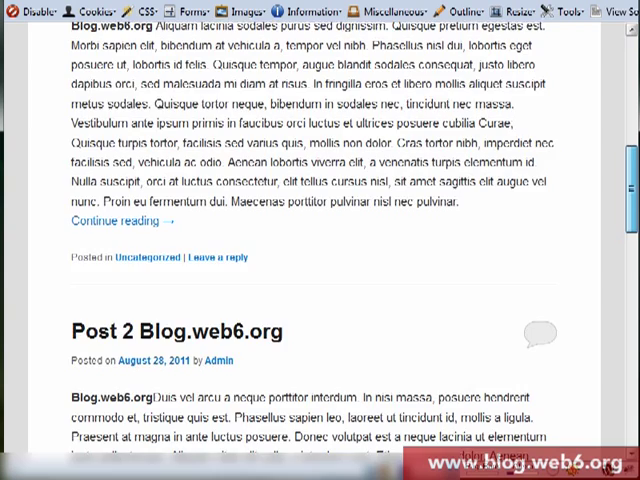
{"action": "scroll", "scroll_direction": "up", "scroll_amount": 3}
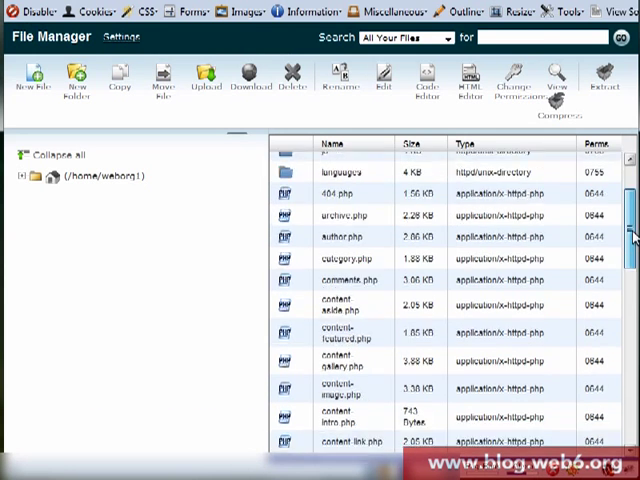
- Select content.php in the twentyeleven theme folder for copying
{"action": "scroll", "scroll_direction": "down", "scroll_amount": 3}
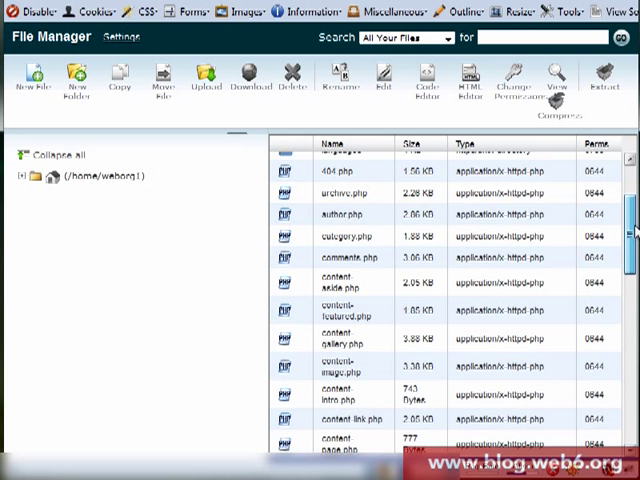
{"action": "scroll", "scroll_direction": "down", "scroll_amount": 3}
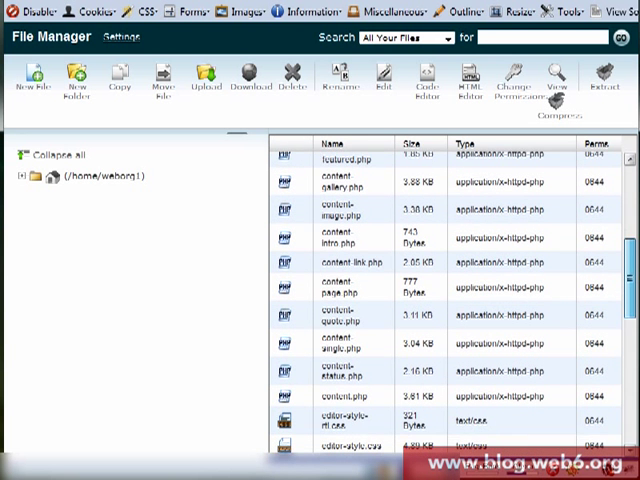
{"action": "scroll", "scroll_direction": "down", "scroll_amount": 3}
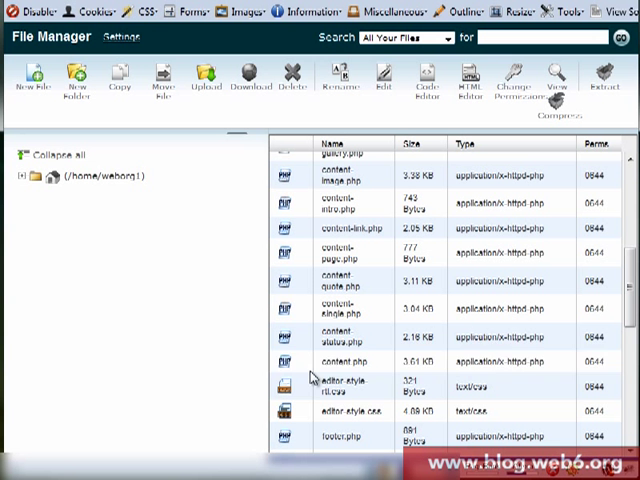
{"action": "left_click", "coordinate": [350, 360]}
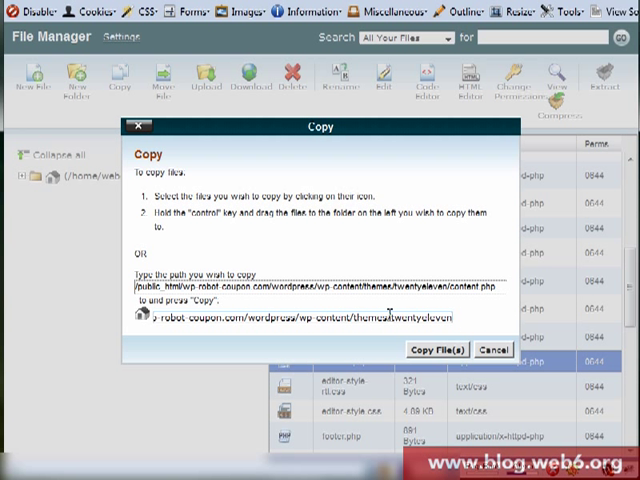
- Point the copy destination at the MyTwentyEleven child theme folder and copy content.php
{"action": "double_click", "coordinate": [418, 316]}
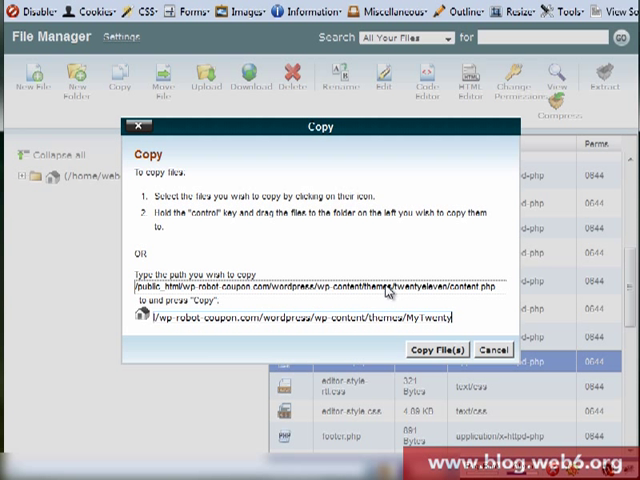
{"action": "type", "text": "Eleven"}
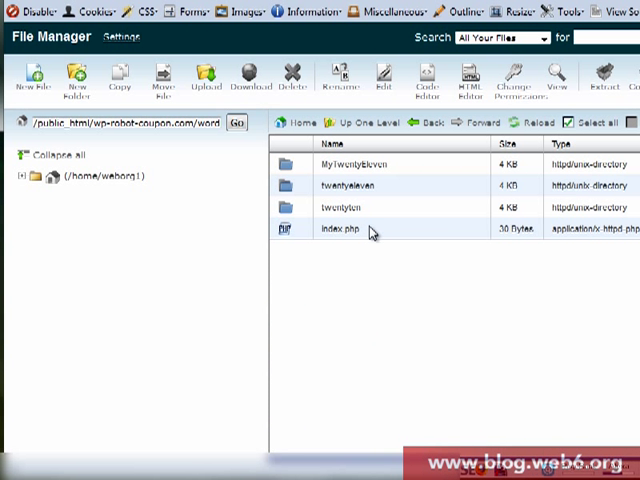
{"action": "mouse_move", "coordinate": [290, 164]}
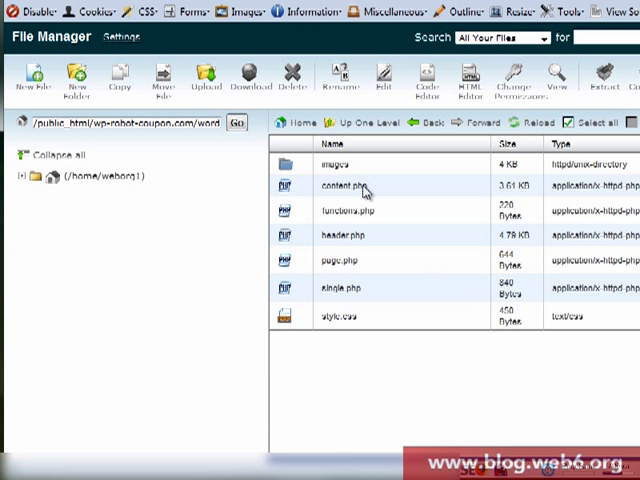
- Select the copied content.php in the MyTwentyEleven folder for editing
{"action": "left_click", "coordinate": [350, 186]}
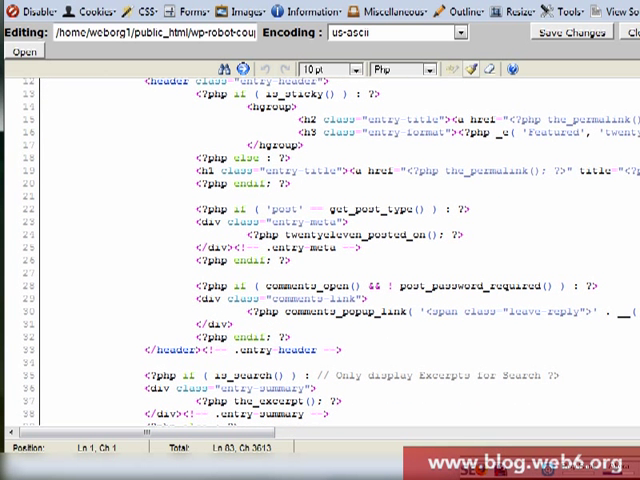
{"action": "mouse_move", "coordinate": [20, 292]}
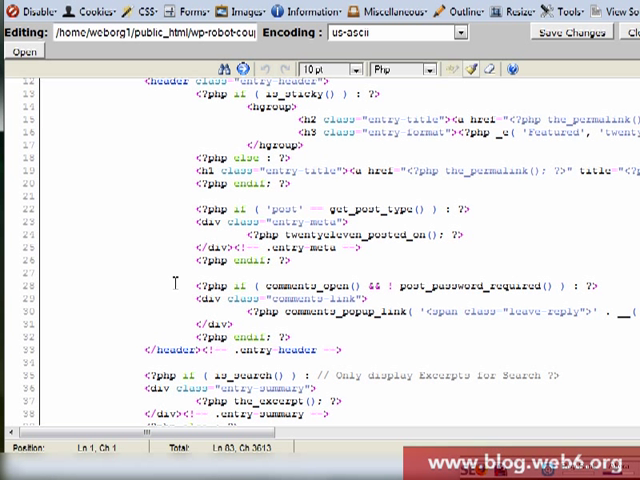
- Delete the comments_open() block that draws the comment bubble from content.php
{"action": "left_click_drag", "start_coordinate": [176, 284], "coordinate": [550, 322]}
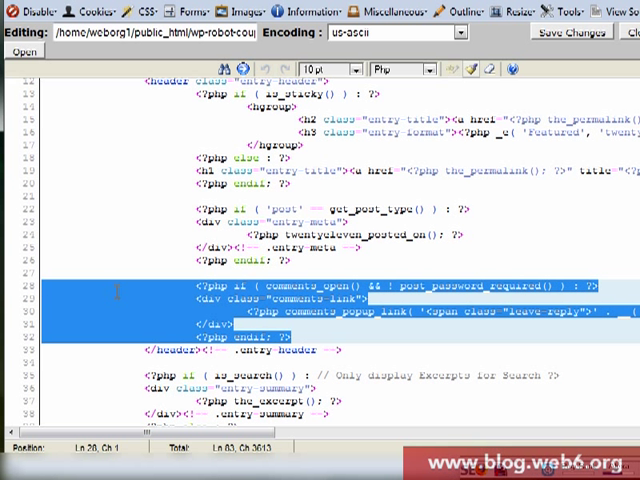
{"action": "key", "text": "Delete"}
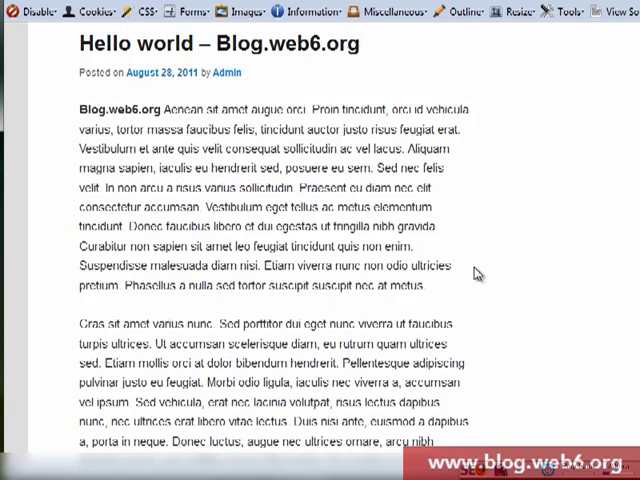
- Scroll through the blog posts to confirm the comment bubble is gone
{"action": "scroll", "scroll_direction": "up", "scroll_amount": 3}
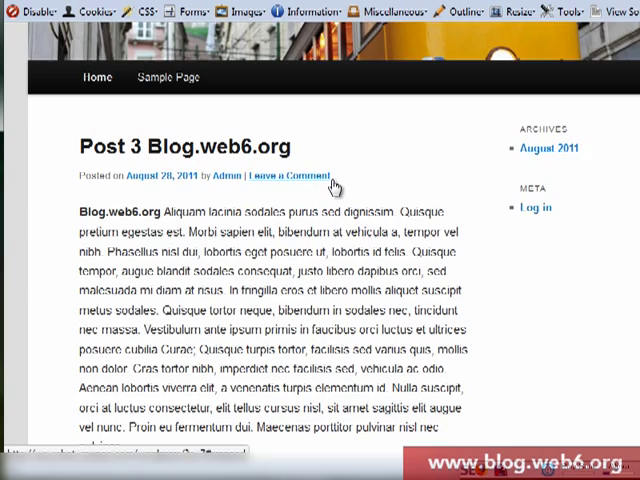
{"action": "scroll", "scroll_direction": "down", "scroll_amount": 3}
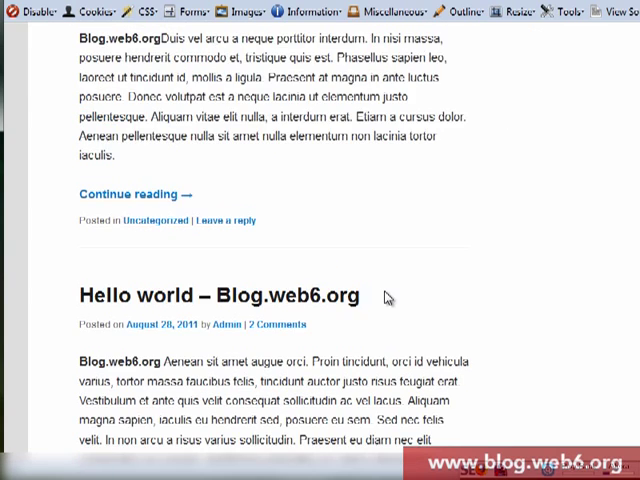
{"action": "scroll", "scroll_direction": "down", "scroll_amount": 3}
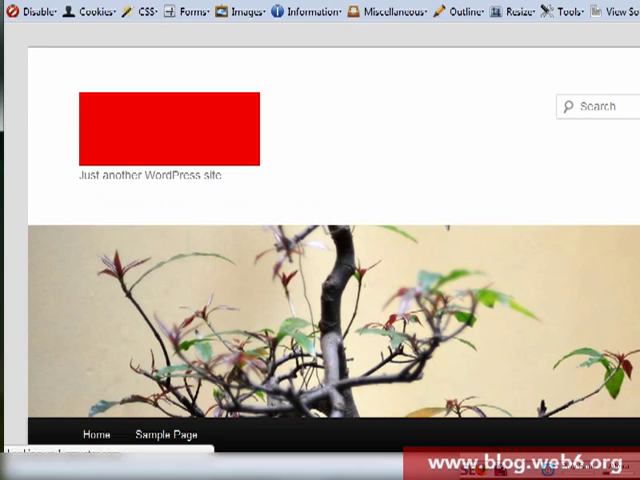
{"action": "scroll", "scroll_direction": "down", "scroll_amount": 3}
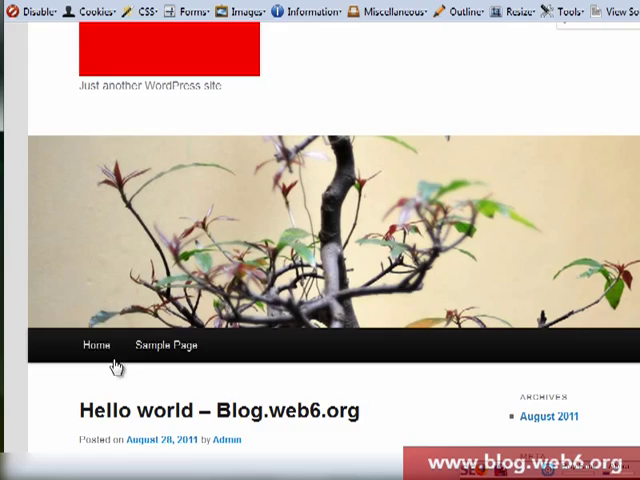
{"action": "scroll", "scroll_direction": "down", "scroll_amount": 3}
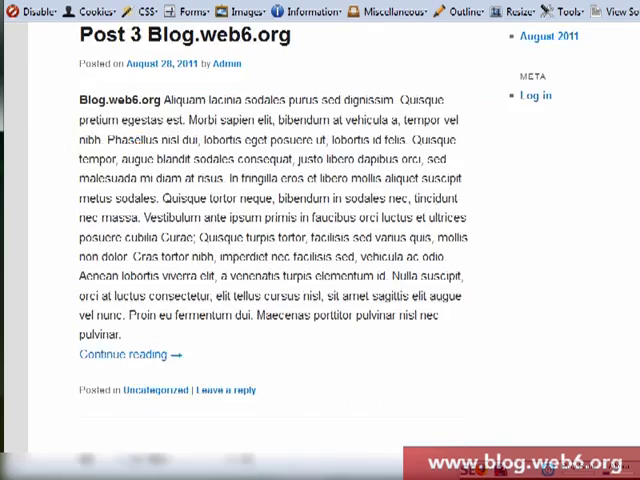
{"action": "scroll", "scroll_direction": "down", "scroll_amount": 3}
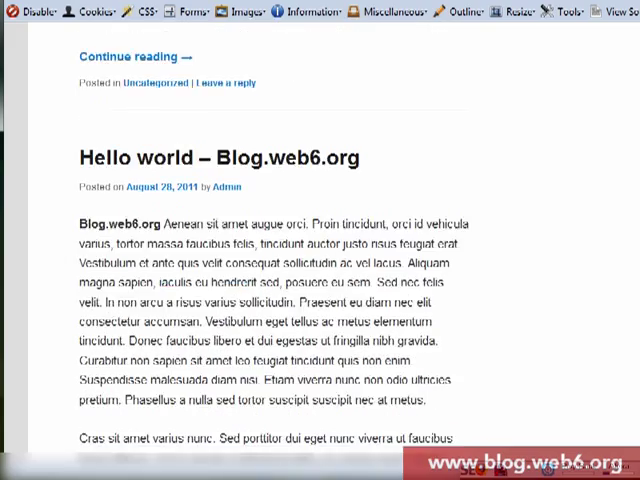
{"action": "scroll", "scroll_direction": "down", "scroll_amount": 3}
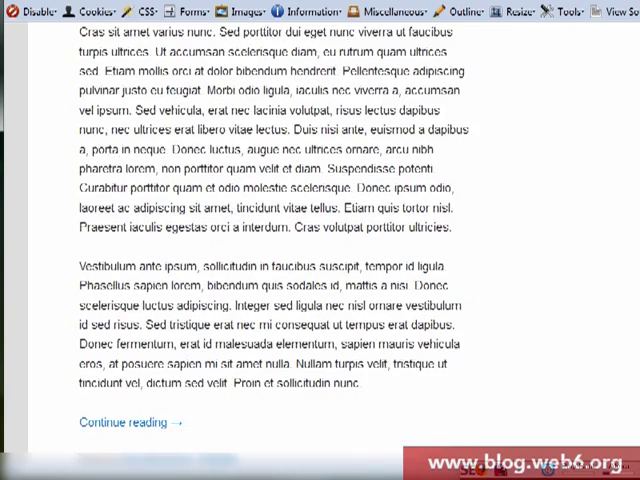
{"action": "scroll", "scroll_direction": "down", "scroll_amount": 3}
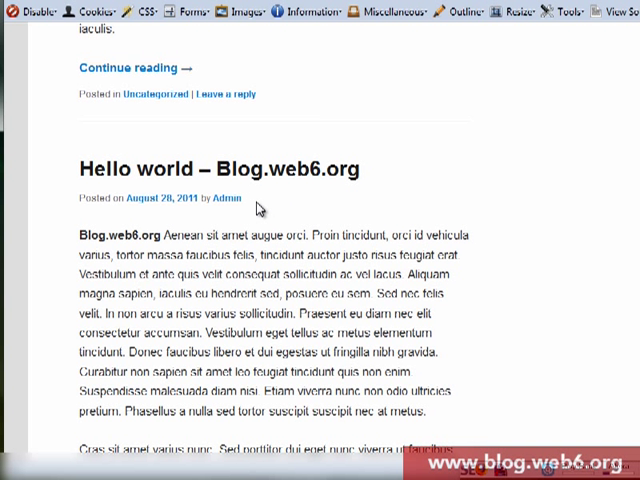
{"action": "mouse_move", "coordinate": [258, 208]}
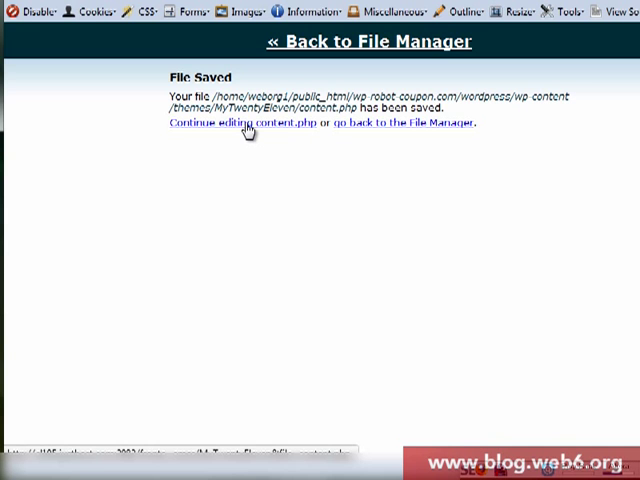
- Reopen content.php and locate the twentyeleven_posted_on() line to add the comments link
{"action": "left_click", "coordinate": [232, 122]}
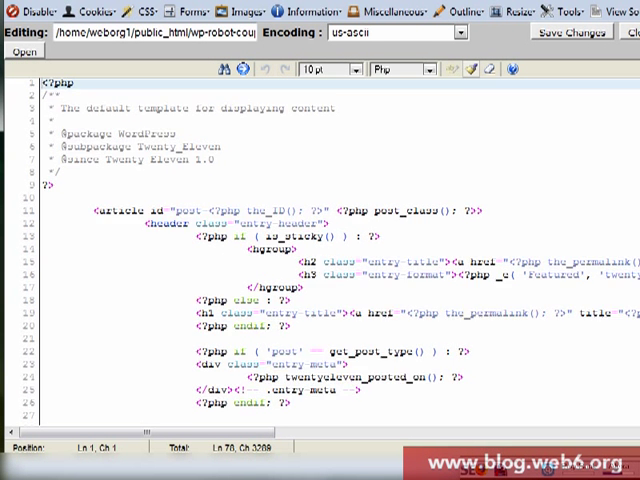
{"action": "scroll", "scroll_direction": "down", "scroll_amount": 3}
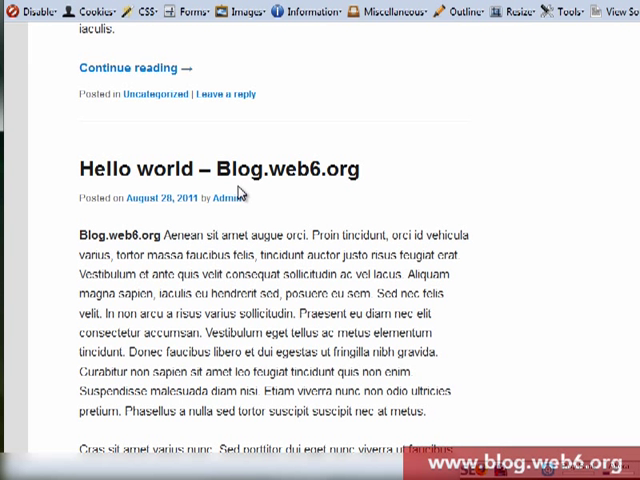
{"action": "mouse_move", "coordinate": [182, 212]}
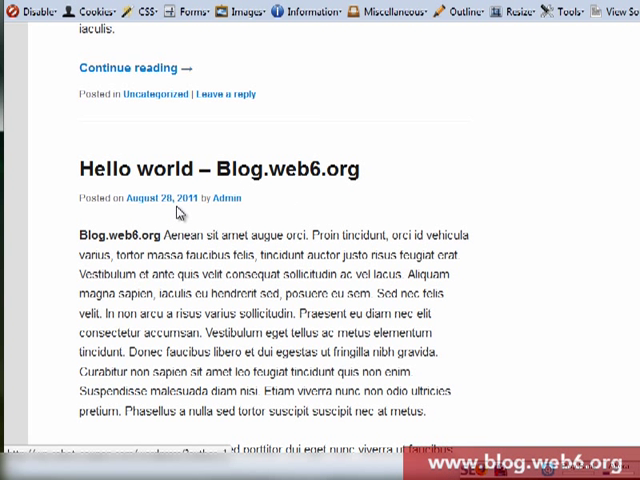
{"action": "mouse_move", "coordinate": [172, 208]}
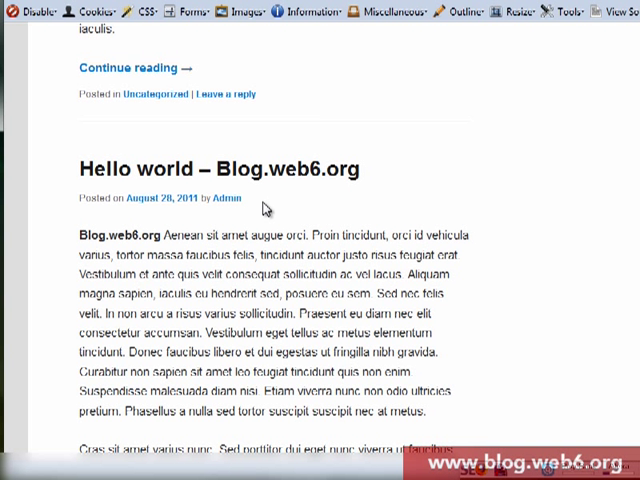
{"action": "mouse_move", "coordinate": [332, 204]}
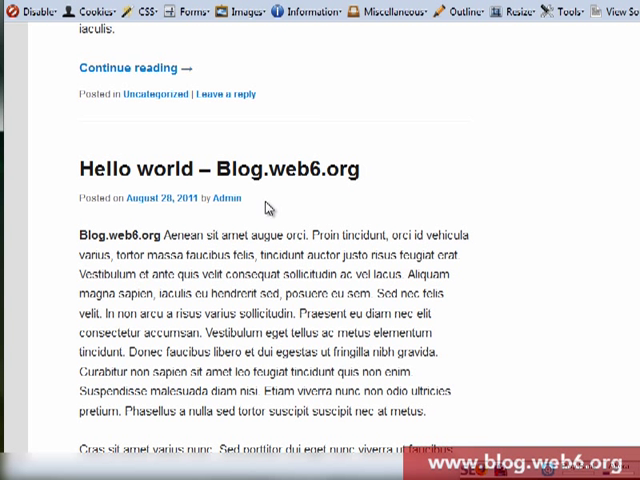
{"action": "mouse_move", "coordinate": [268, 208]}
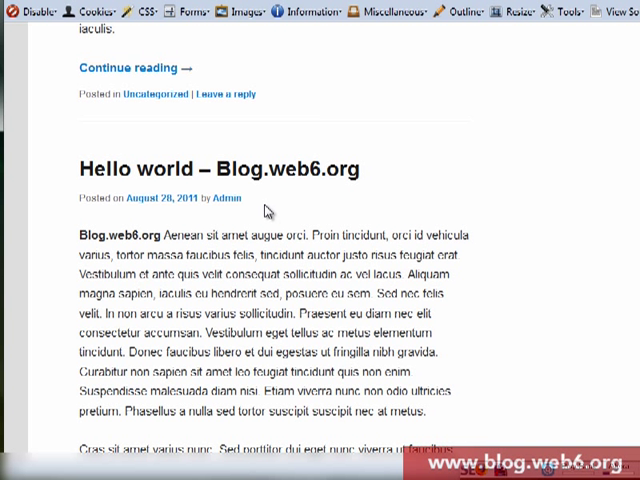
{"action": "mouse_move", "coordinate": [282, 208]}
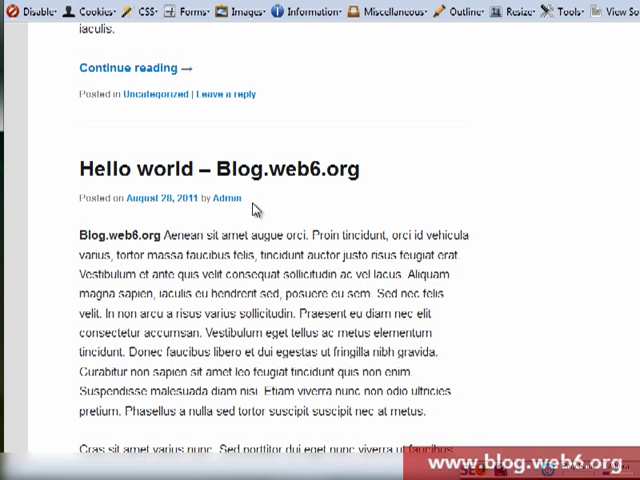
{"action": "mouse_move", "coordinate": [256, 210]}
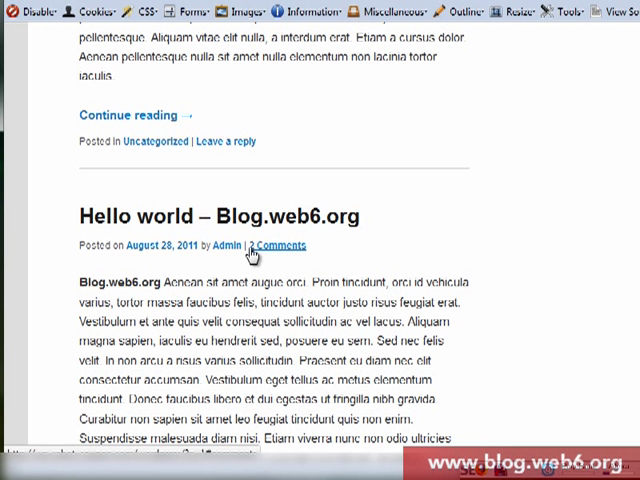
- Check the Hello world byline now ends with a 2 Comments link
{"action": "scroll", "scroll_direction": "up", "scroll_amount": 3}
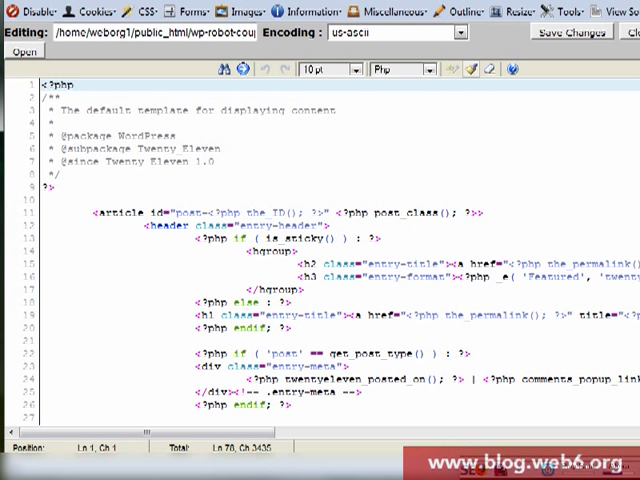
- Replace 'Leave a Comment' with 'Still no comment yet, leave a comment?' in comments_popup_link
{"action": "scroll", "scroll_direction": "down", "scroll_amount": 3}
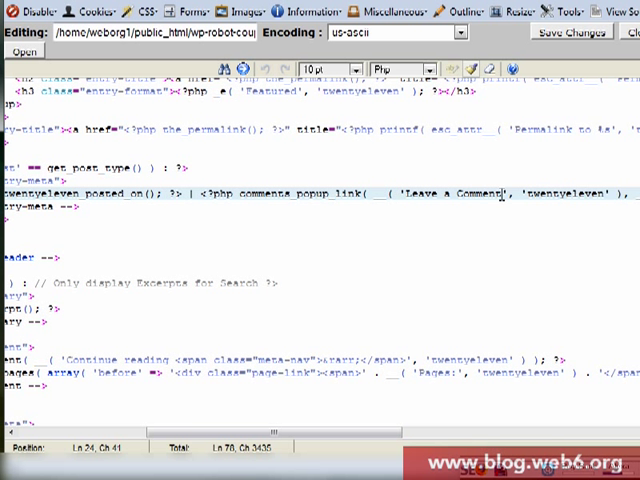
{"action": "double_click", "coordinate": [480, 196]}
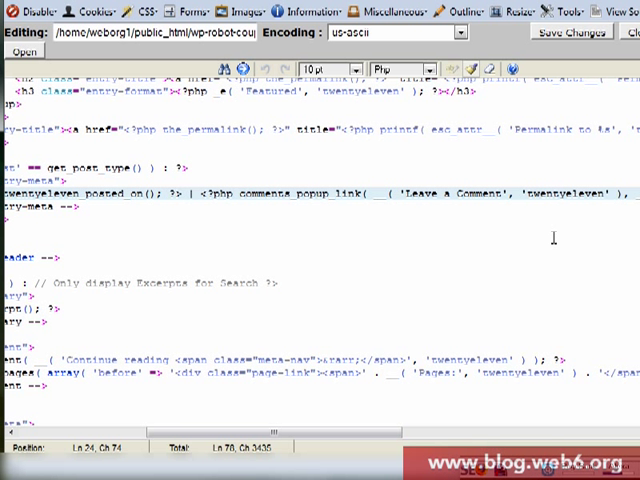
{"action": "type", "text": "Sni"}
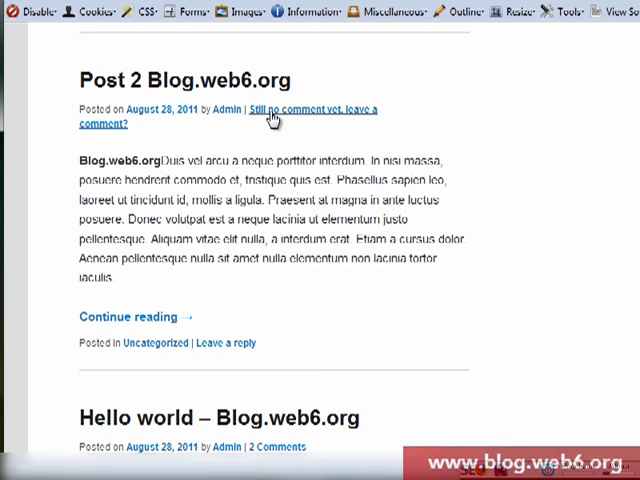
- Scroll through the posts to verify the new no-comments wording appears
{"action": "scroll", "scroll_direction": "down", "scroll_amount": 3}
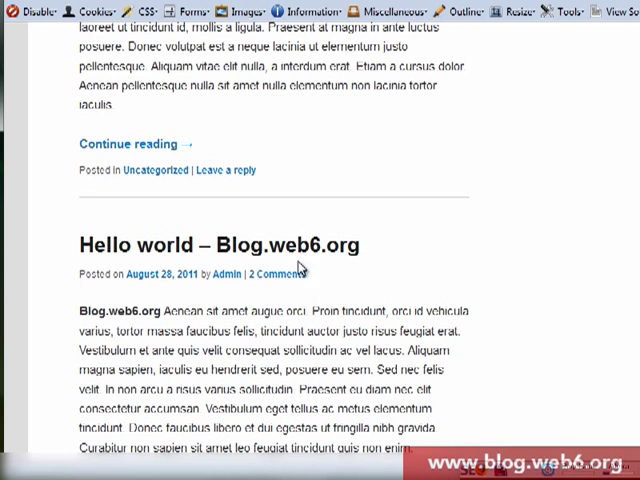
{"action": "scroll", "scroll_direction": "down", "scroll_amount": 3}
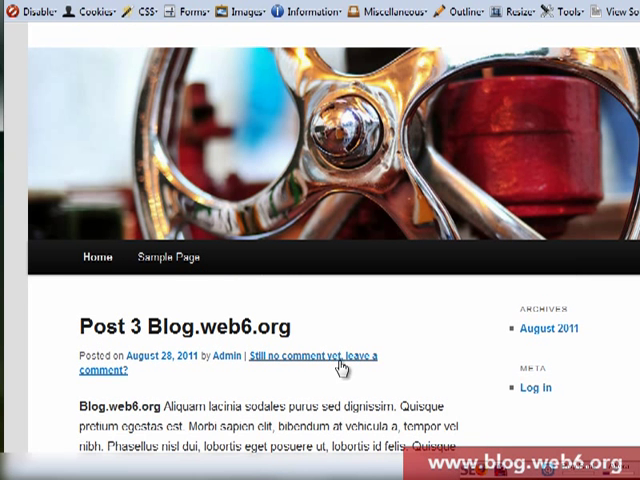
{"action": "mouse_move", "coordinate": [448, 364]}
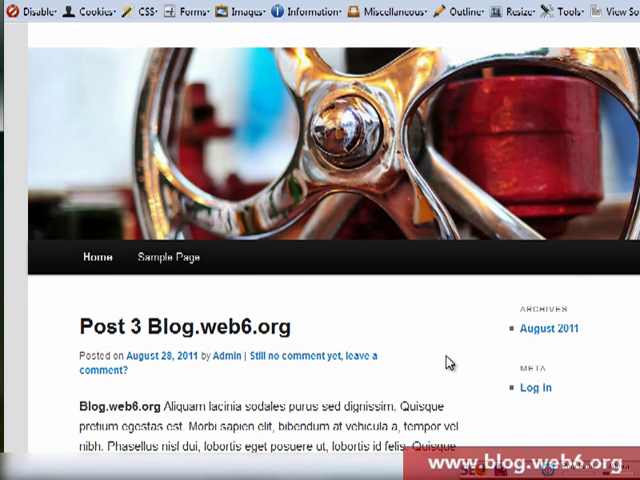